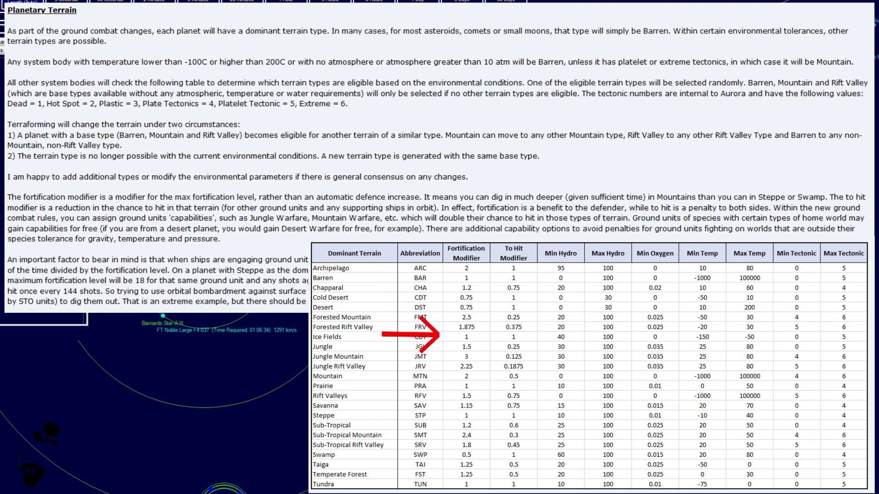
pyautogui.moveTo(425, 406)
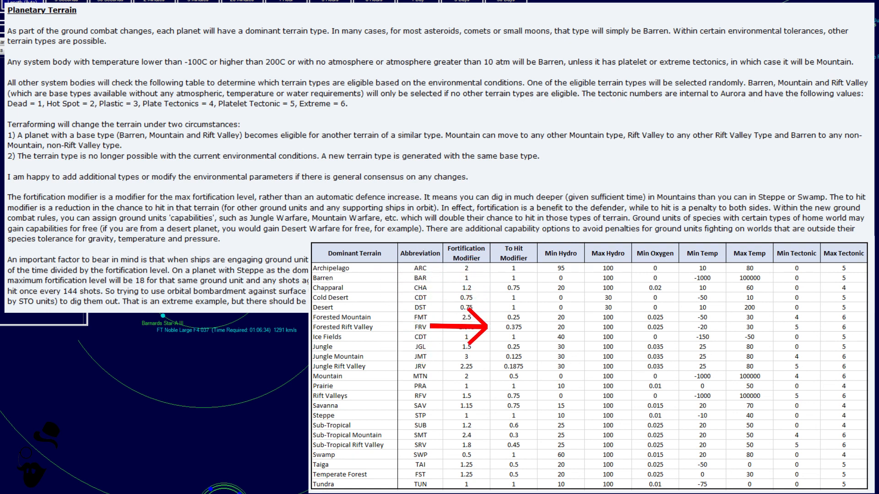
pyautogui.moveTo(459, 465)
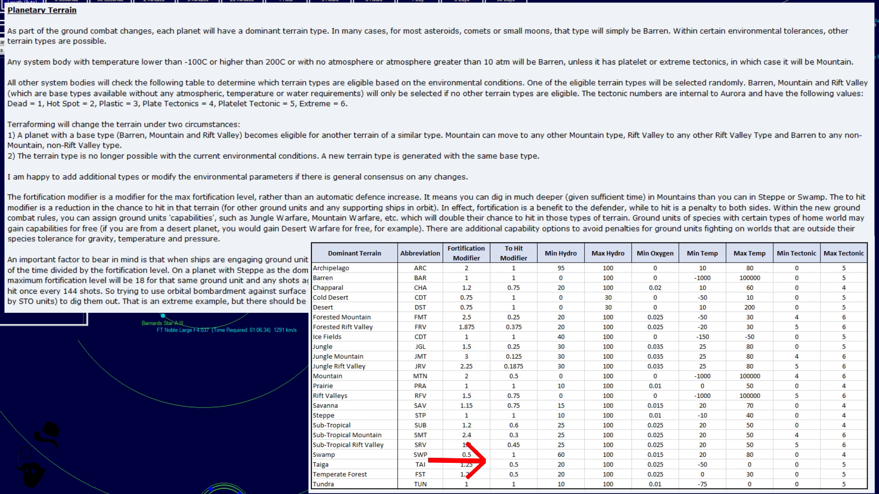